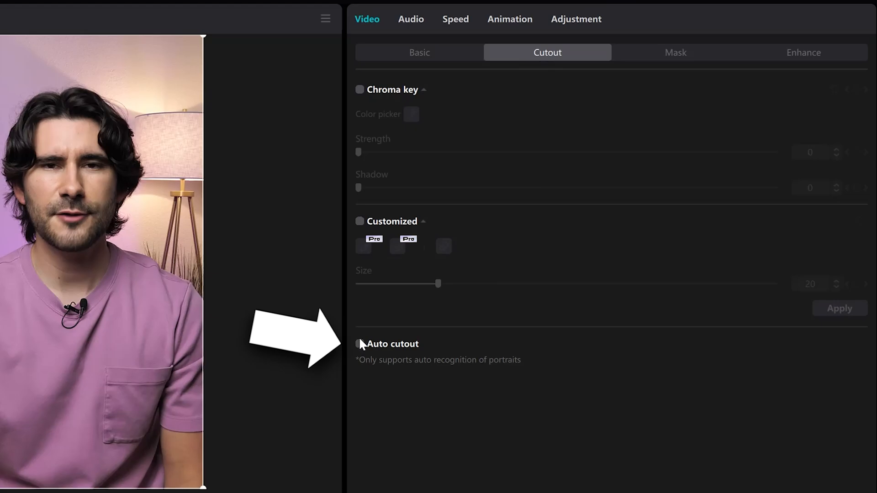
# Step: Enable Auto cutout in CapCut's Video > Cutout tab to remove the room behind the presenter
pyautogui.click(358, 344)
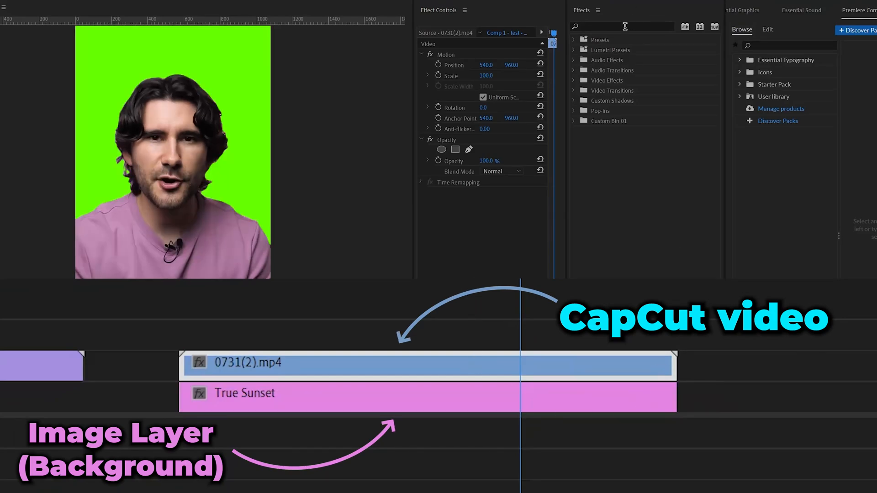
# Step: Search 'ul' in the Effects panel to find Ultra Key for the green-screen clip
pyautogui.write('ultra')
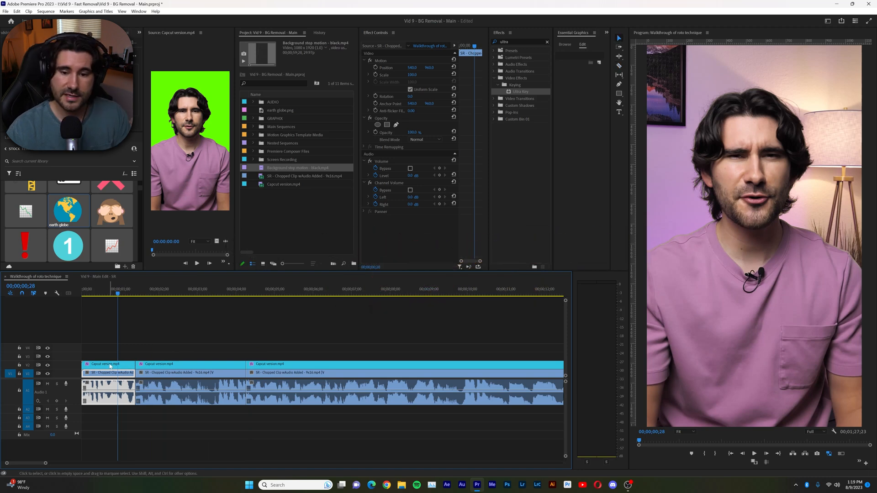
# Step: Delete the first and last CapCut cutout clips on V2, then select the middle V1 clip
pyautogui.click(106, 366)
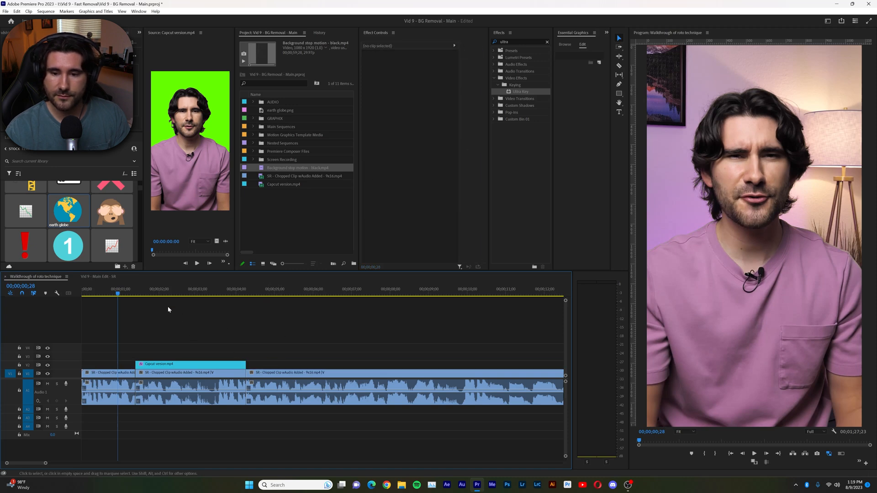
pyautogui.click(190, 371)
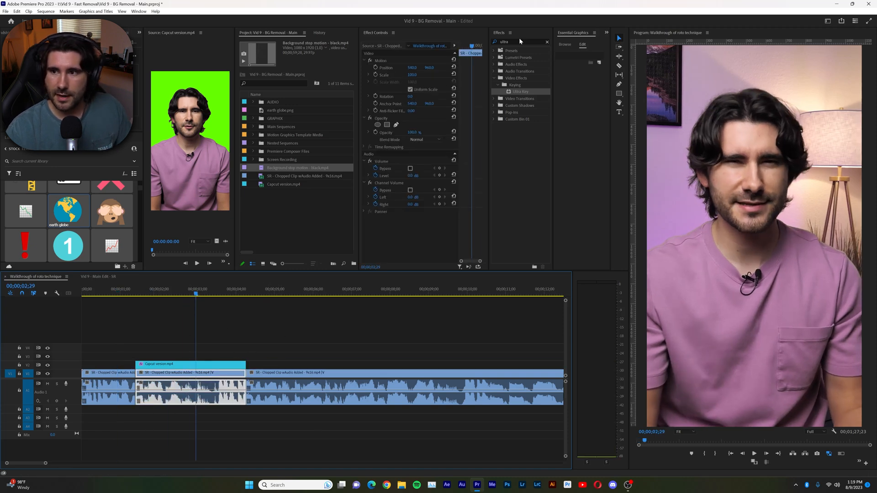
# Step: Apply Gaussian Blur to the middle V1 clip and open Lumetri Color from the Window menu
pyautogui.write('gau')
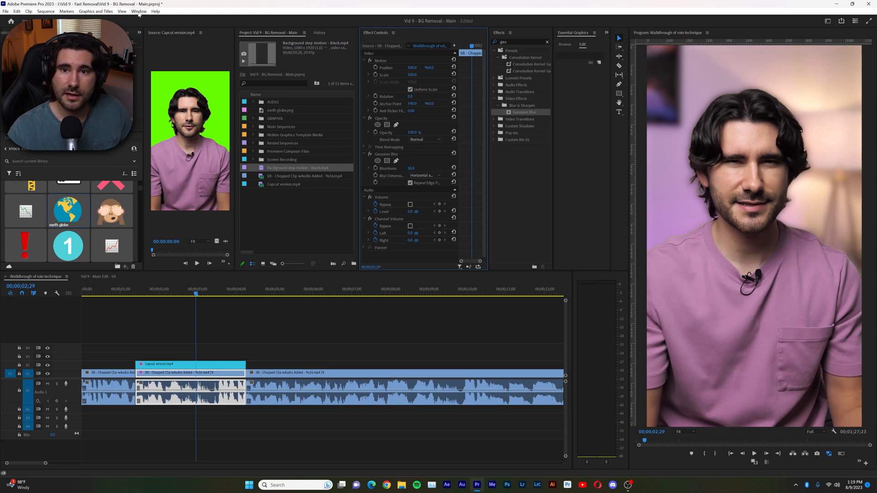
pyautogui.click(138, 10)
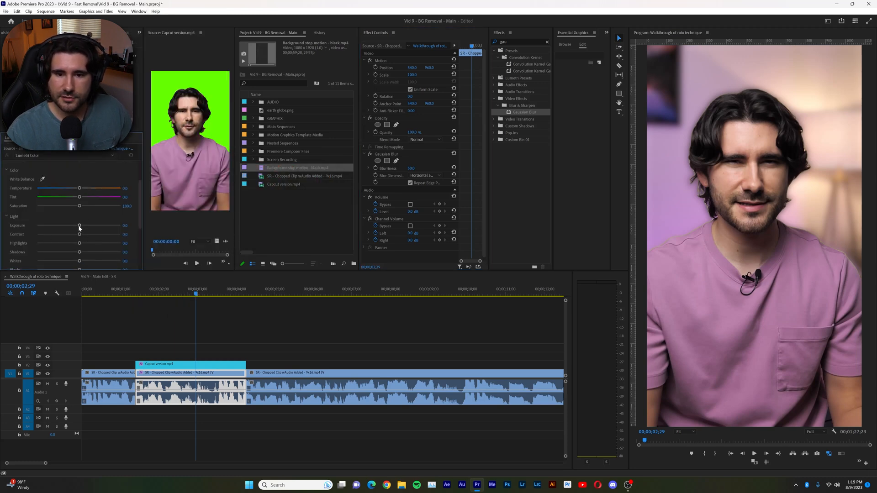
pyautogui.moveTo(79, 225); pyautogui.dragTo(63, 225)
pyautogui.write('cross')
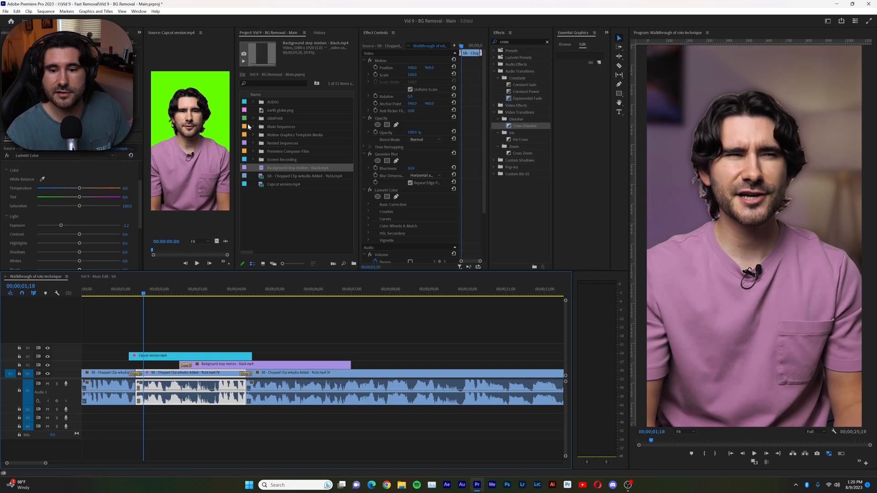
# Step: Add Cross Dissolve transitions to the edges of the V1 and V2 clips
pyautogui.click(187, 328)
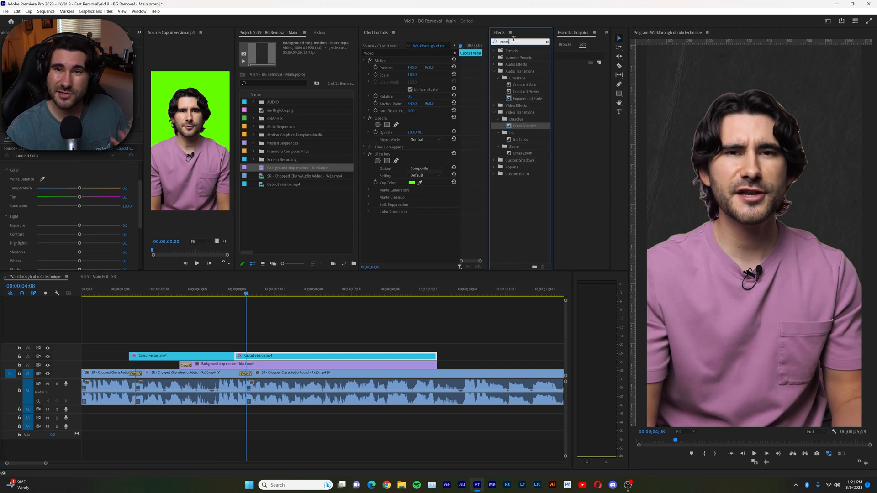
# Step: Apply Transform to the CapCut version clip and enable its Position stopwatch
pyautogui.write('transform')
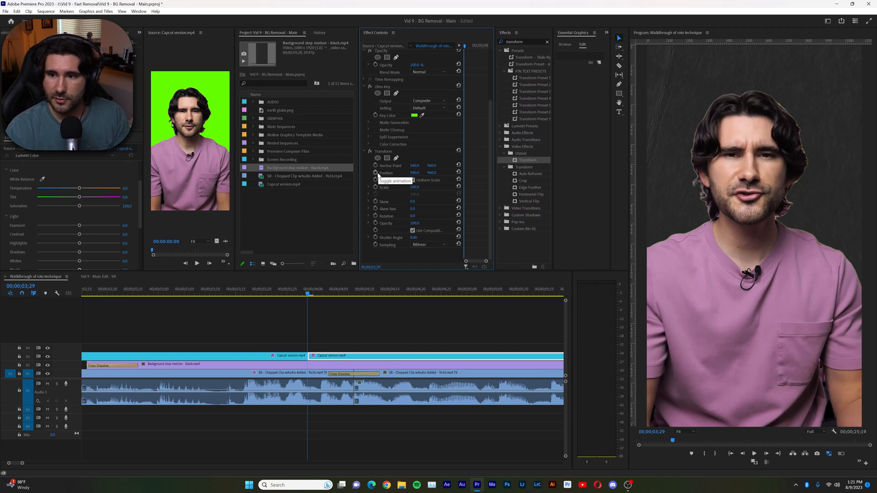
pyautogui.click(377, 172)
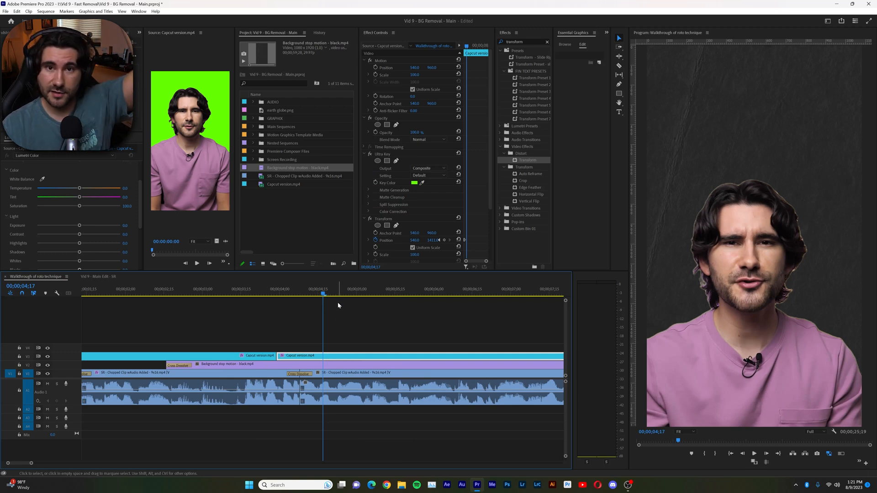
pyautogui.moveTo(369, 320)
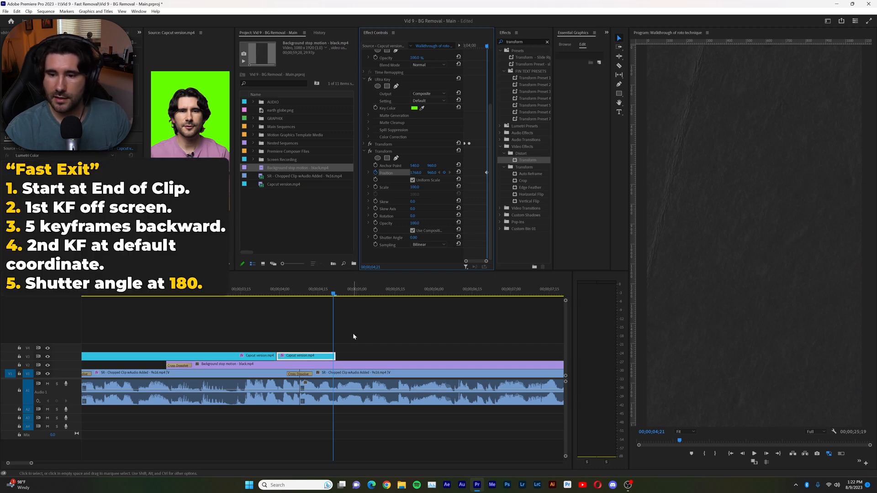
# Step: Trim the V3 clip and key Position from default to off screen over its last five frames
pyautogui.click(383, 330)
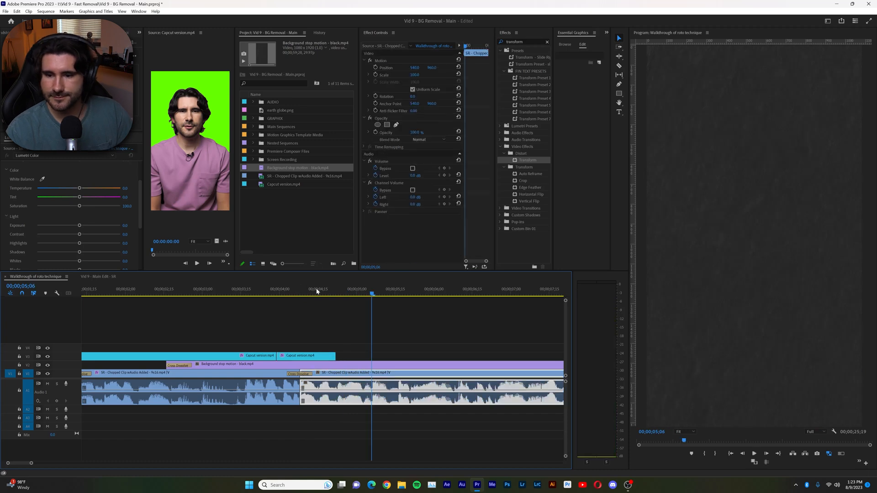
pyautogui.click(304, 356)
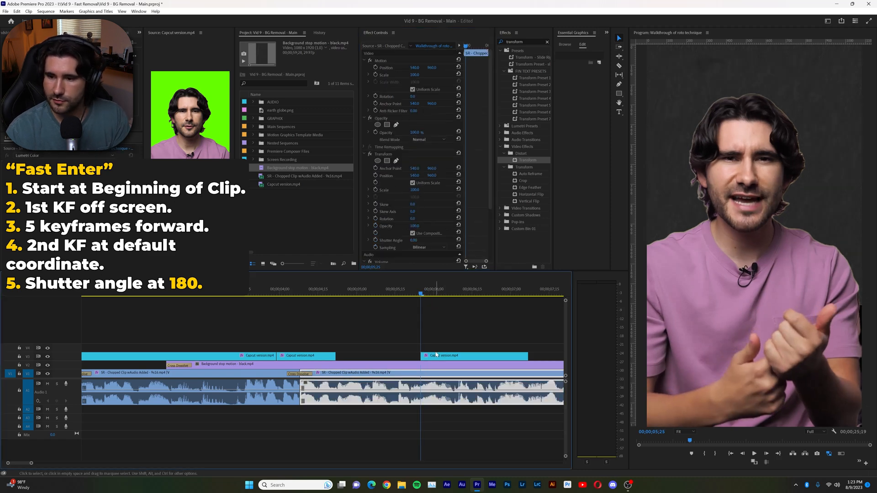
# Step: Select the later CapCut version clip placed on V3
pyautogui.click(474, 356)
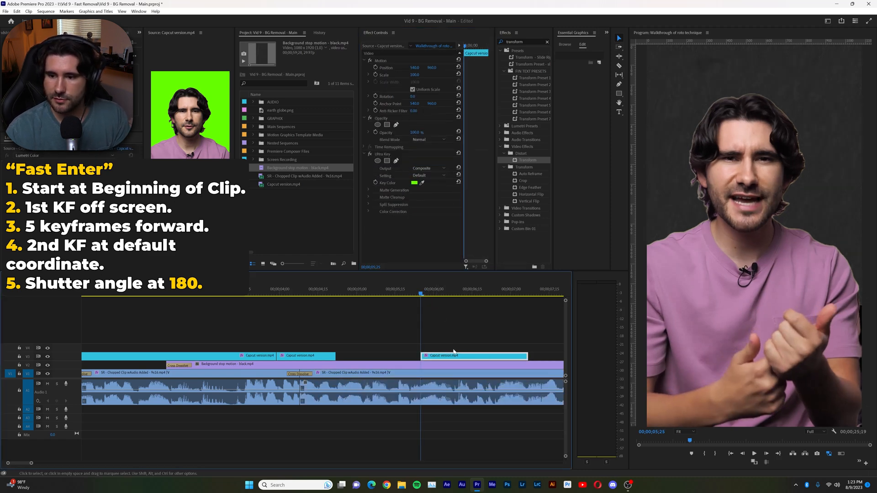
# Step: Key Transform Position from off screen to default over five frames, Shutter Angle 180
pyautogui.click(474, 356)
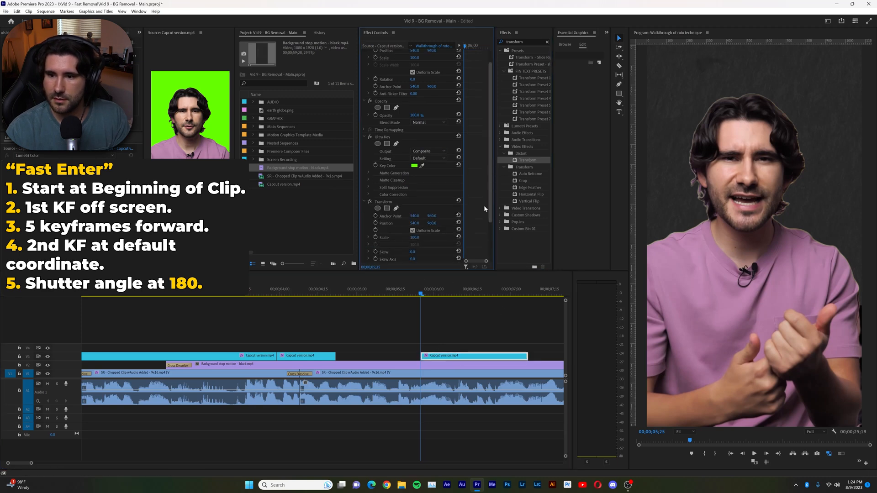
pyautogui.scroll(-3)
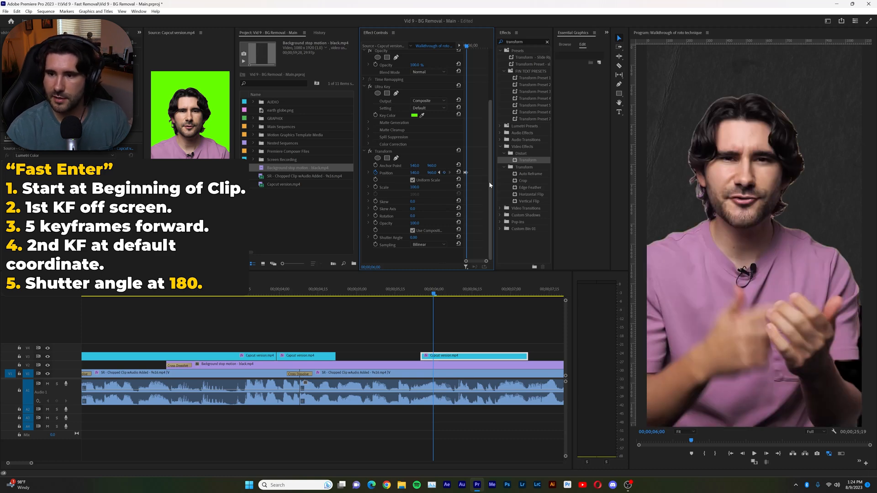
pyautogui.click(414, 237)
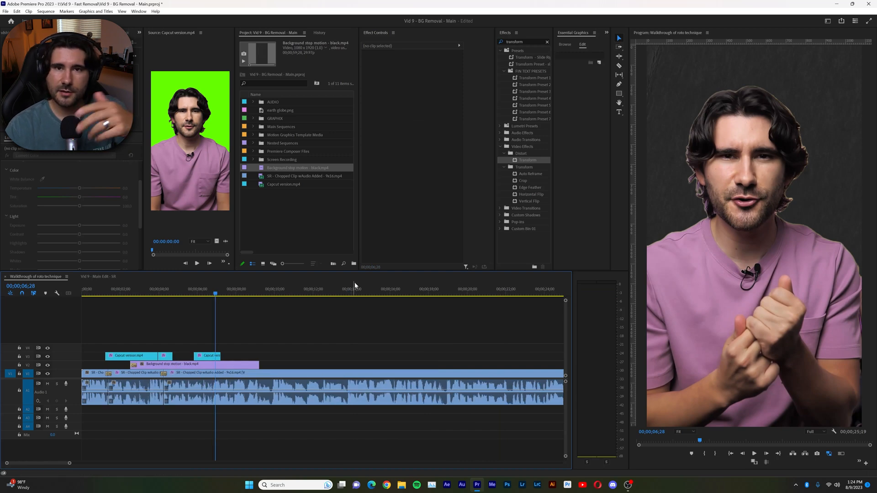
pyautogui.moveTo(269, 336)
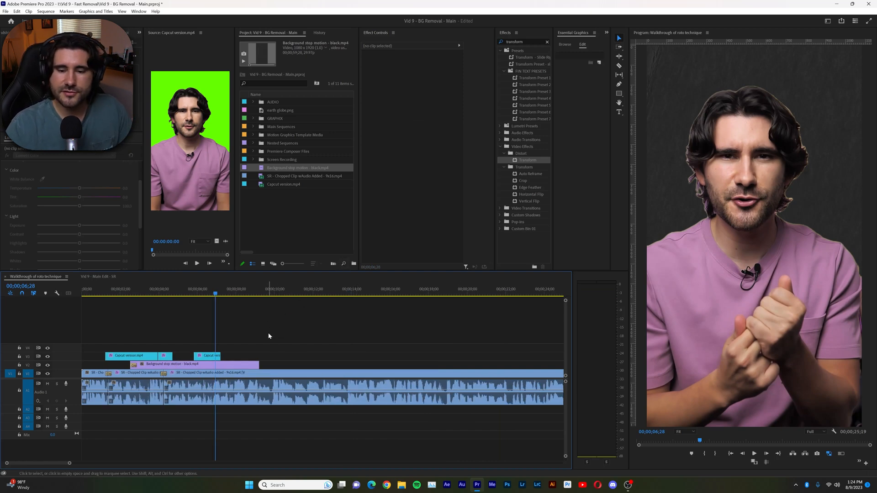